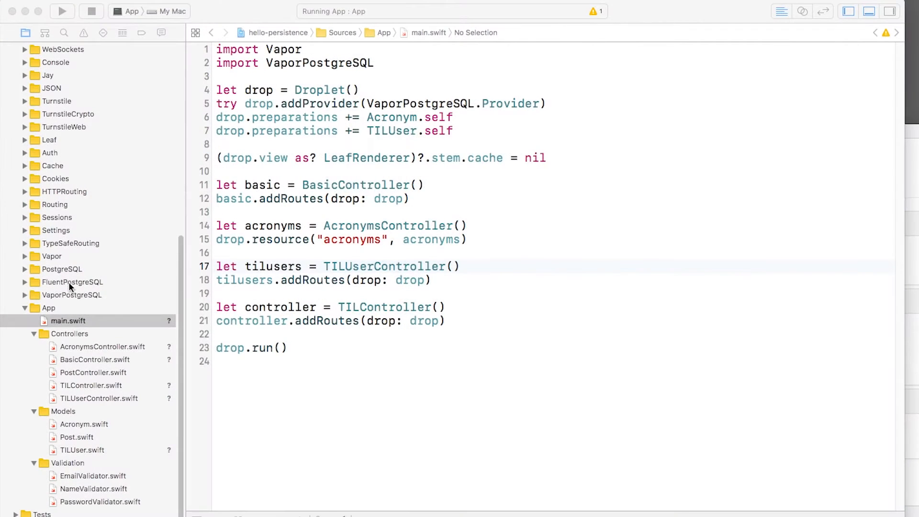
mouse_move(79, 424)
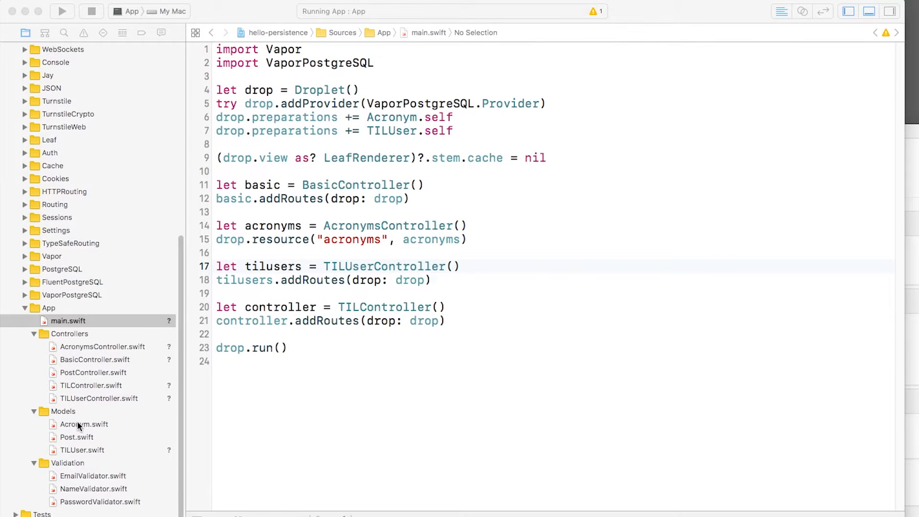
Review the Acronym model's short and long fields, then TILUser's stored properties.
left_click(84, 423)
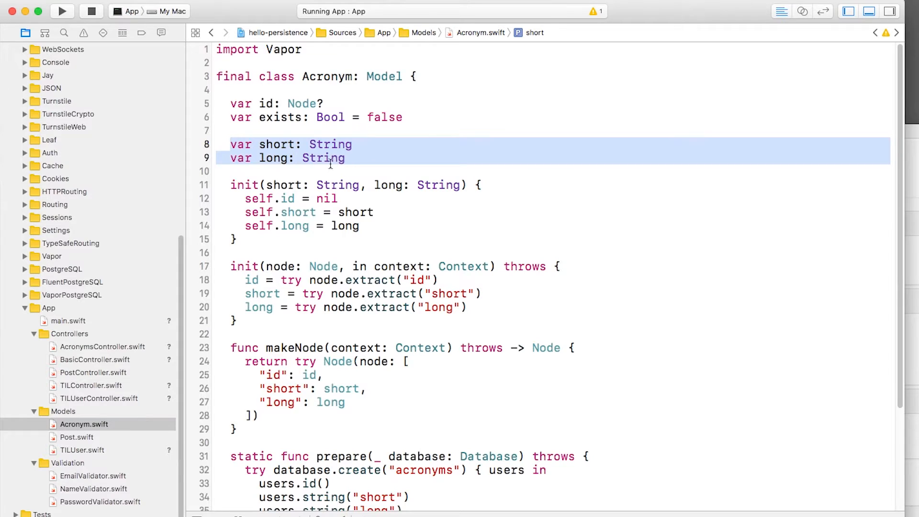
mouse_move(76, 446)
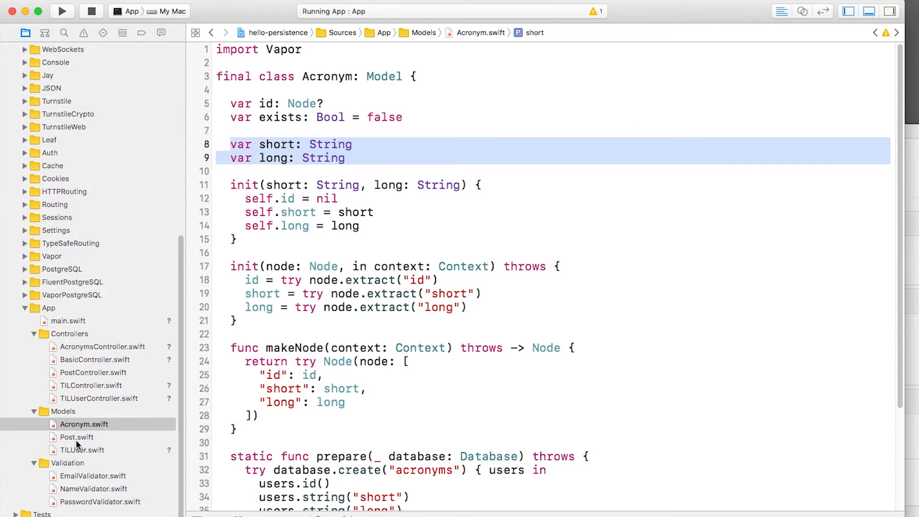
left_click(82, 449)
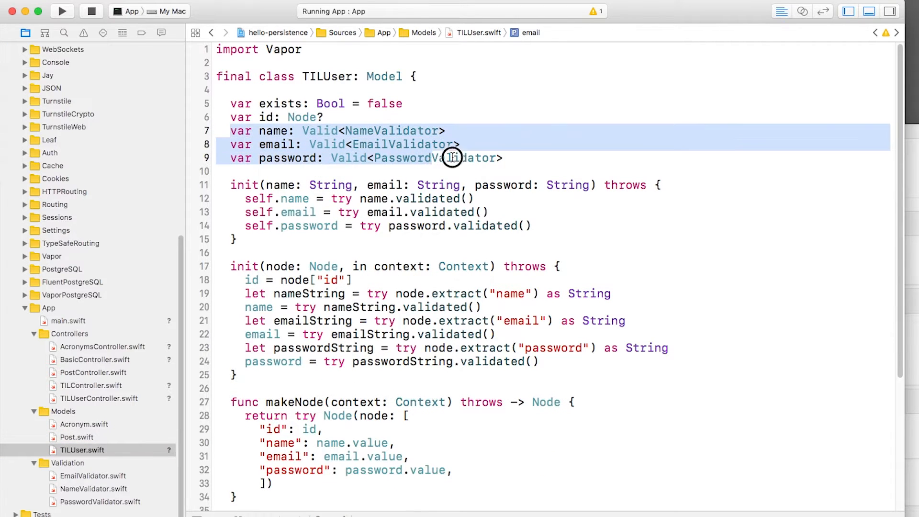
left_click(506, 157)
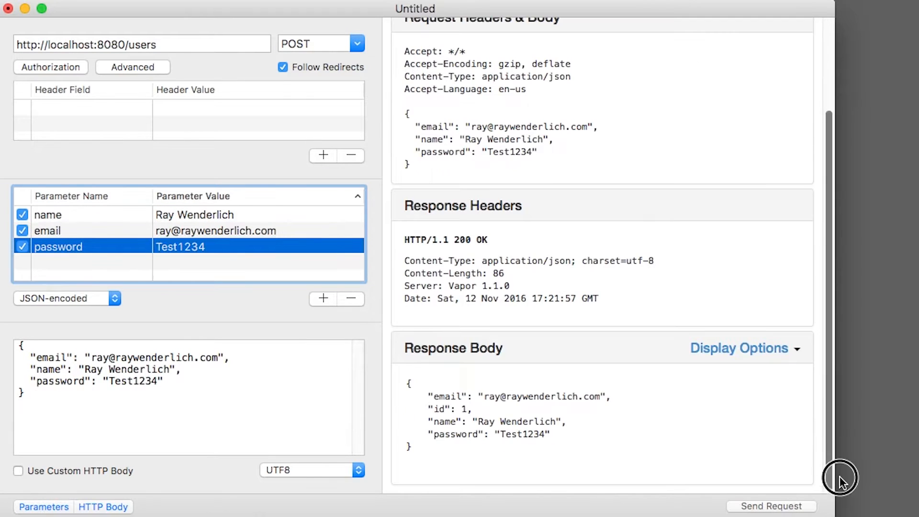
POST name, email and password to localhost:8080/users in RESTed, creating user id 1.
left_click(321, 43)
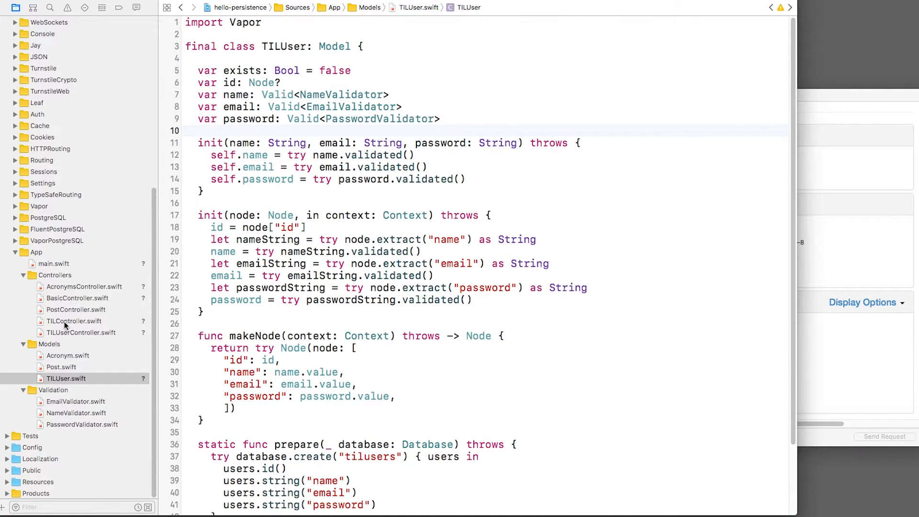
Add a tiluserId Node? property to Acronym.swift, mapped to tiluser_id in node data.
left_click(67, 355)
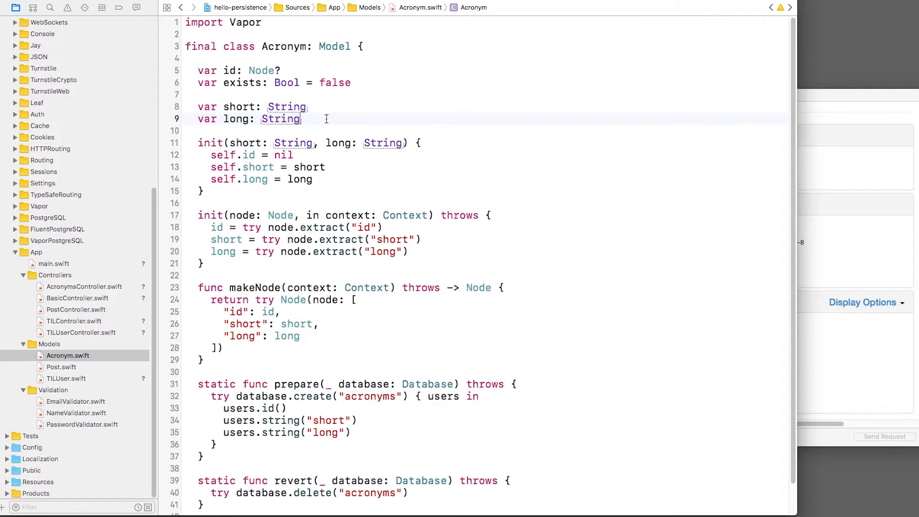
type("var tiluserId")
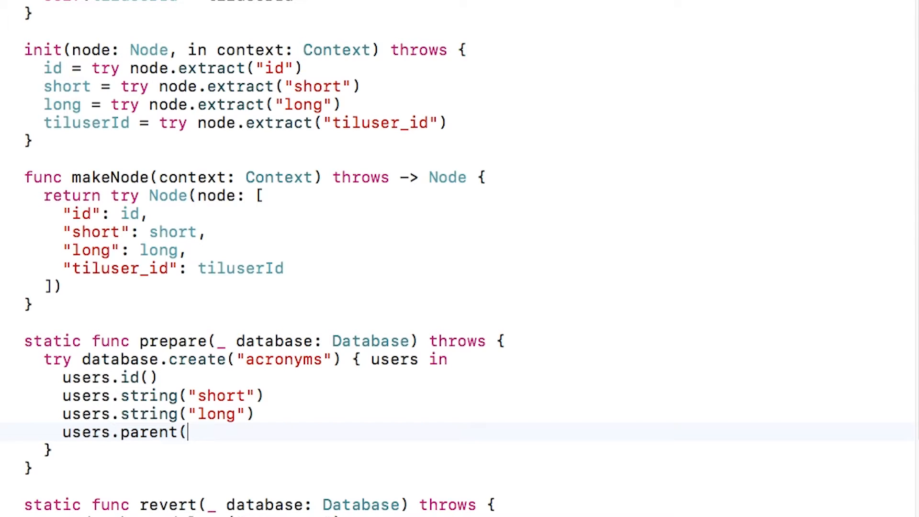
Add a non-optional TILUser parent column in prepare, then view parent's definition.
type("TILUser.self)")
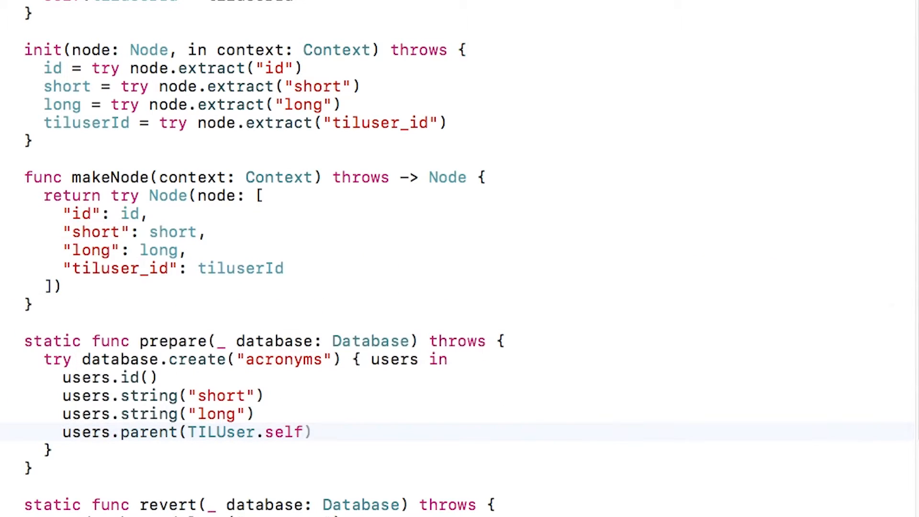
type(", optional: false")
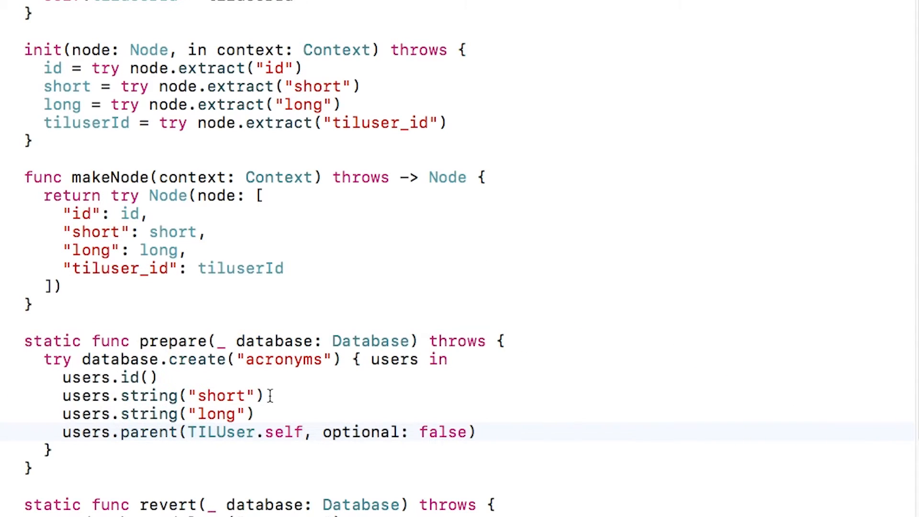
right_click(140, 431)
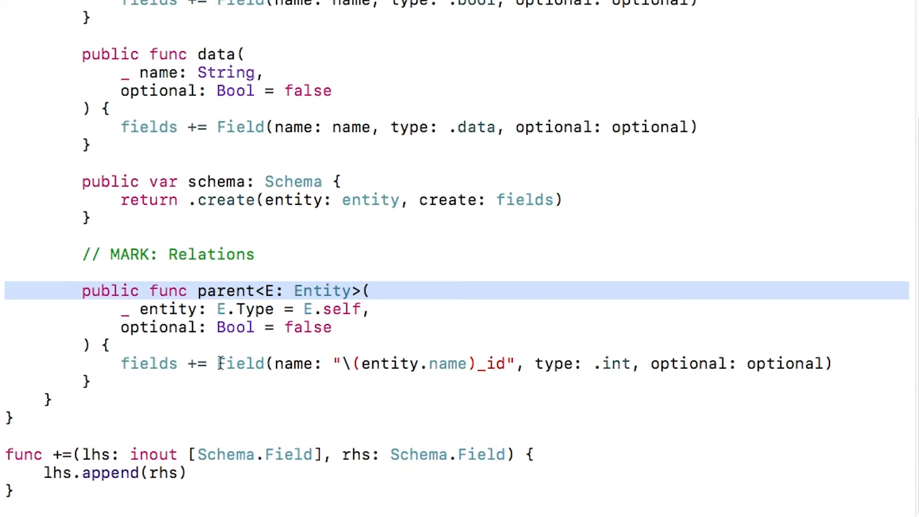
left_click(352, 364)
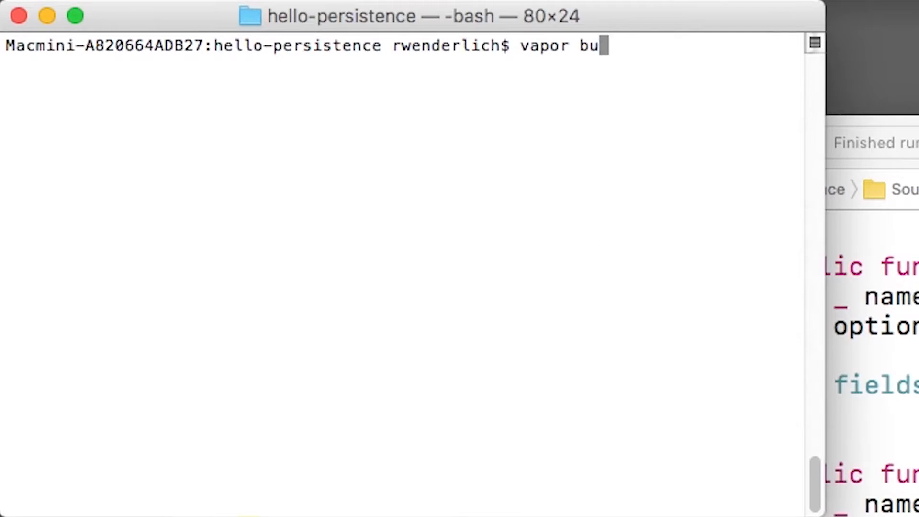
Run vapor build in hello-persistence and enter the vapor run prepare command.
key("Return")
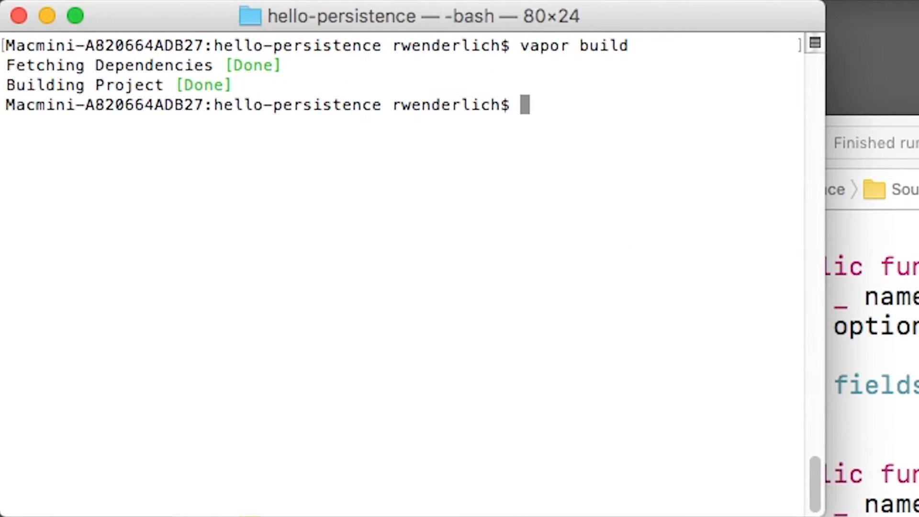
type("vapor run prepare")
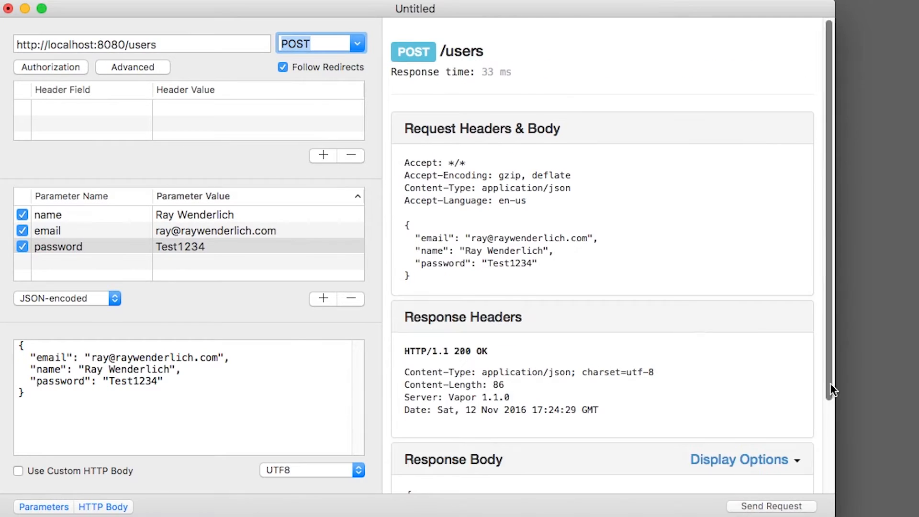
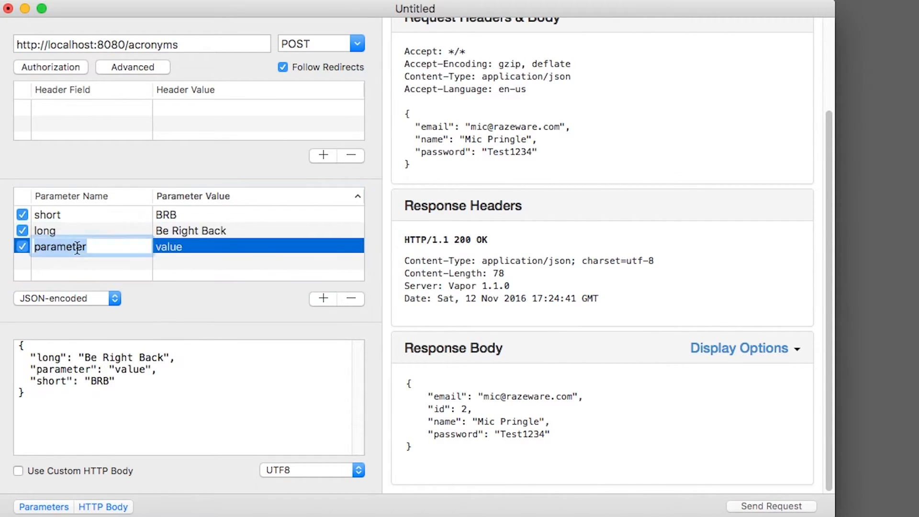
type("tiluser_id")
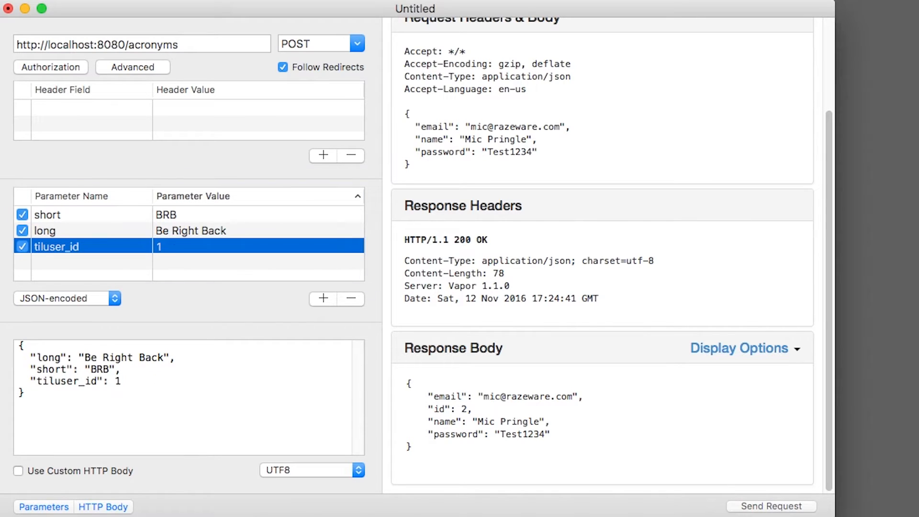
left_click(772, 506)
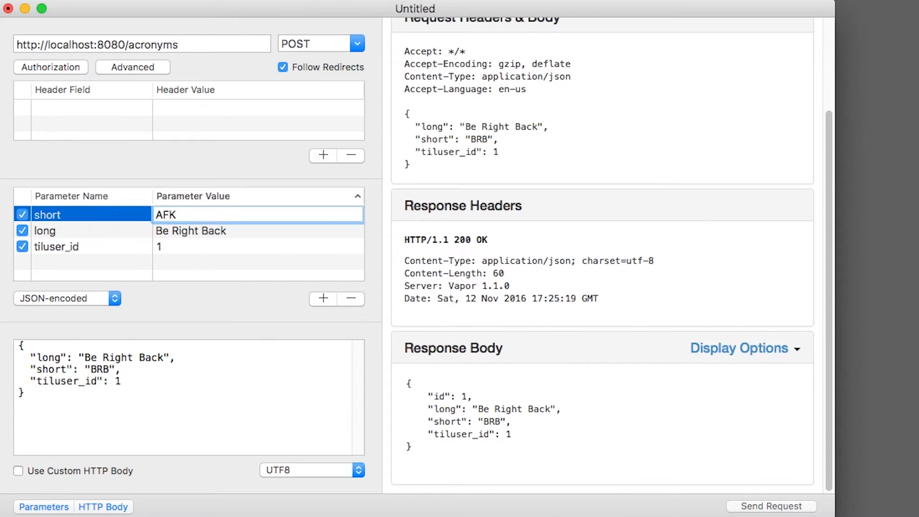
left_click(771, 506)
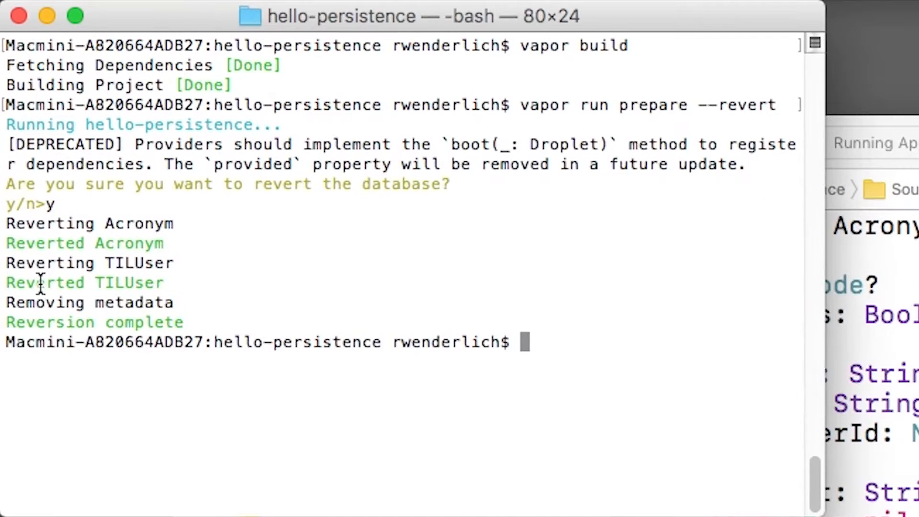
In psql, run \d+ acronyms and select * from acronyms to check tiluser_id.
type("psql")
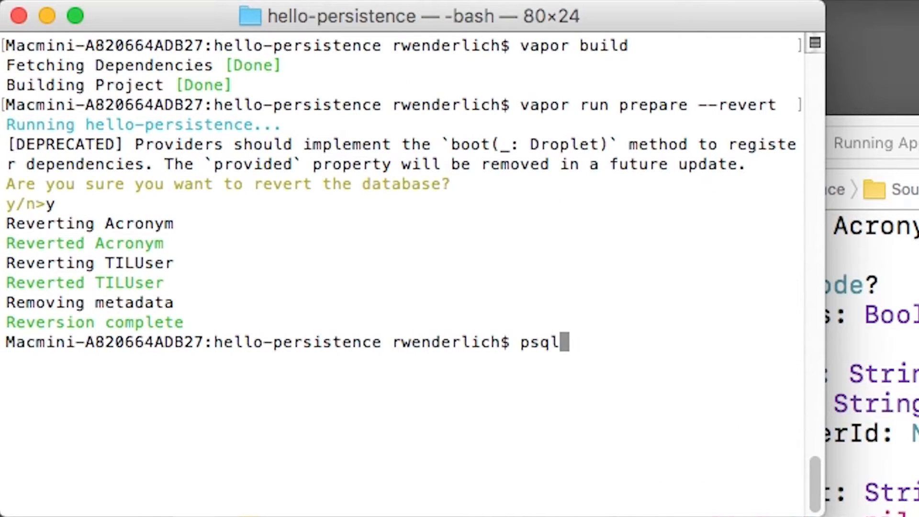
type("\\d+")
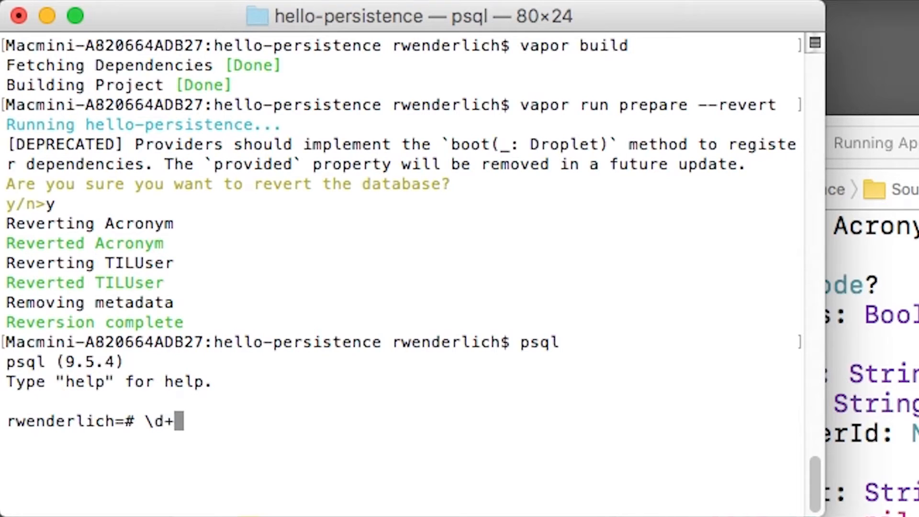
type("acronyms")
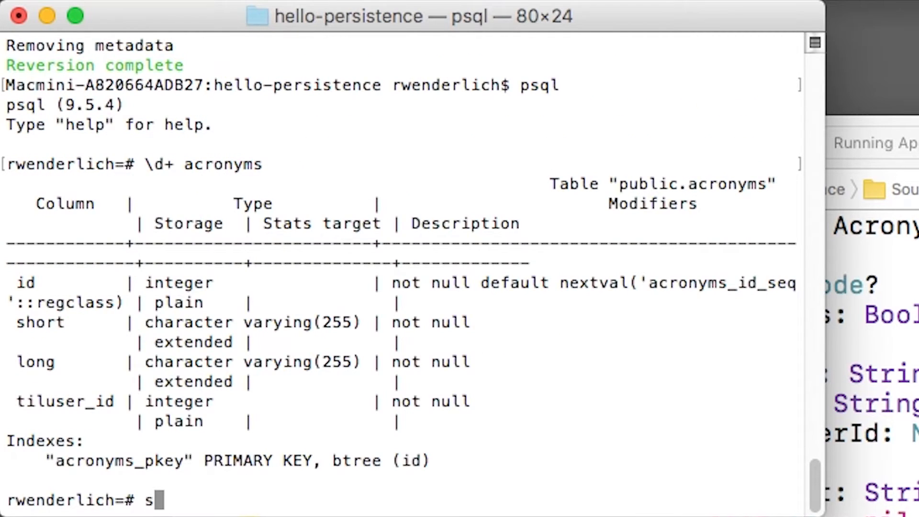
type("elect * from acron")
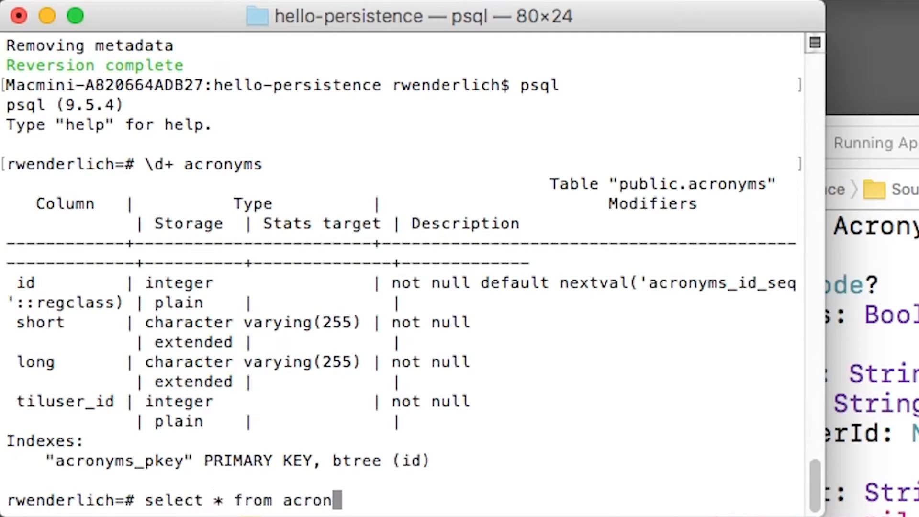
key("Return")
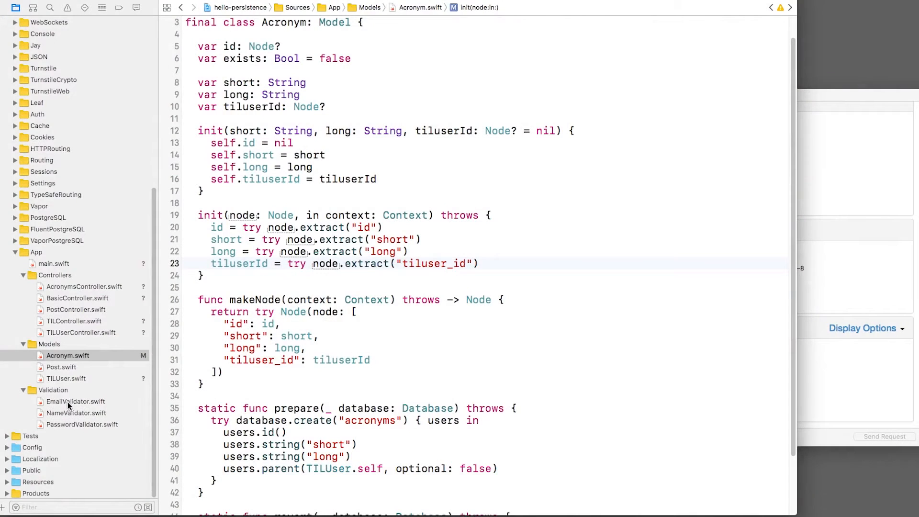
Write an acronymsIndex handler in TILUserController returning the user's child Acronym records.
left_click(81, 333)
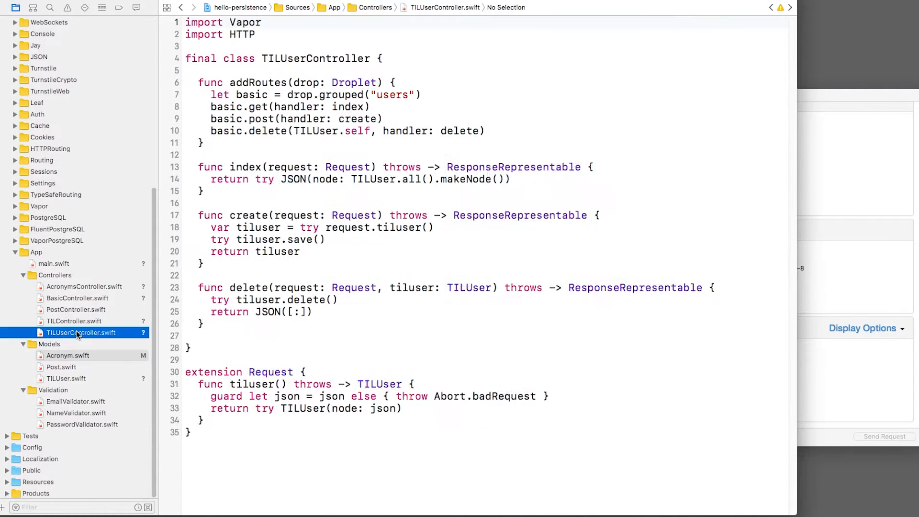
left_click(280, 326)
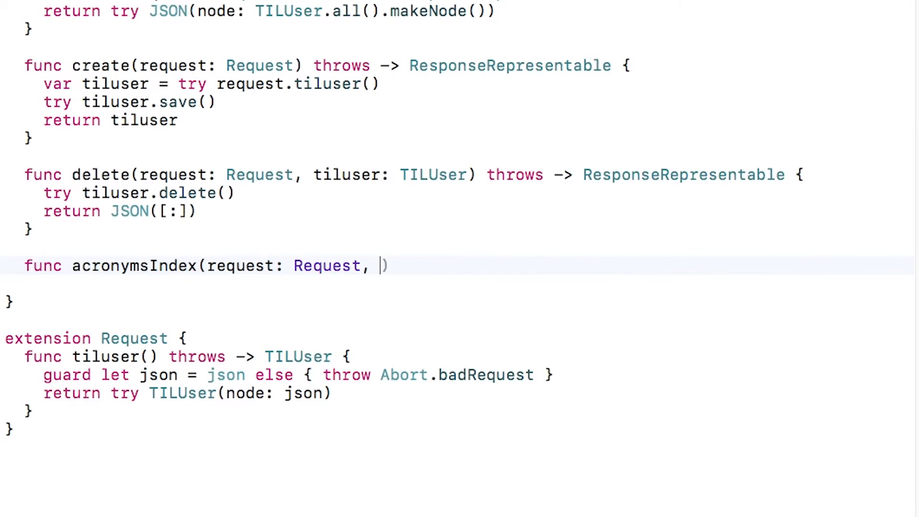
type("tiluser: TILUser) throws -> ResponseRepresentable {")
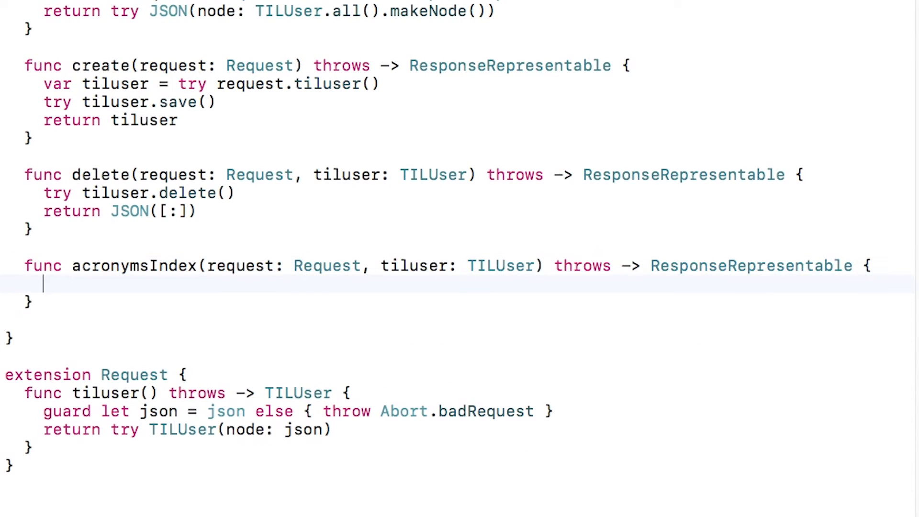
type("let children = try ti")
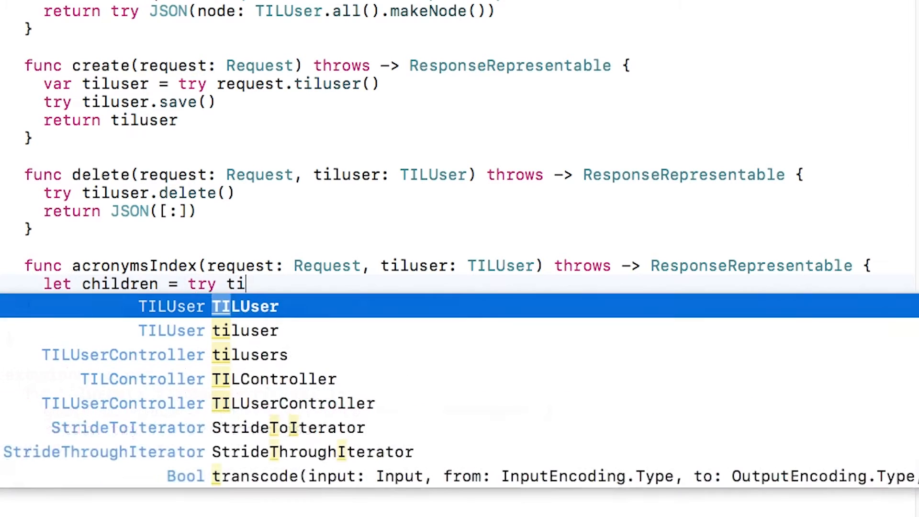
type("luser.children(n,")
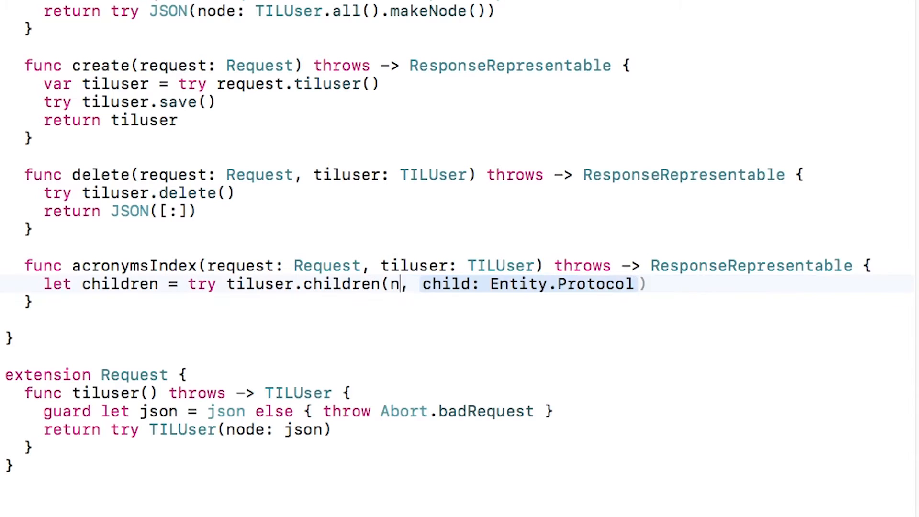
type("il")
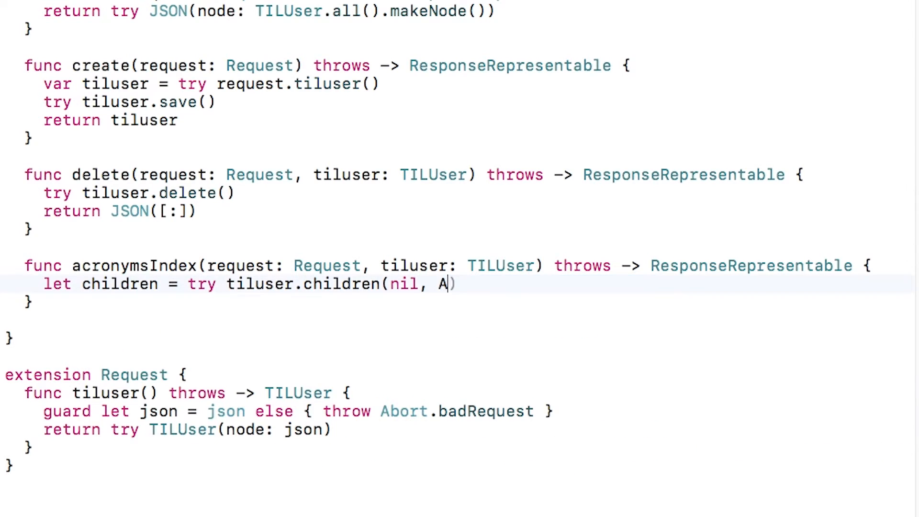
type("cronym.self")
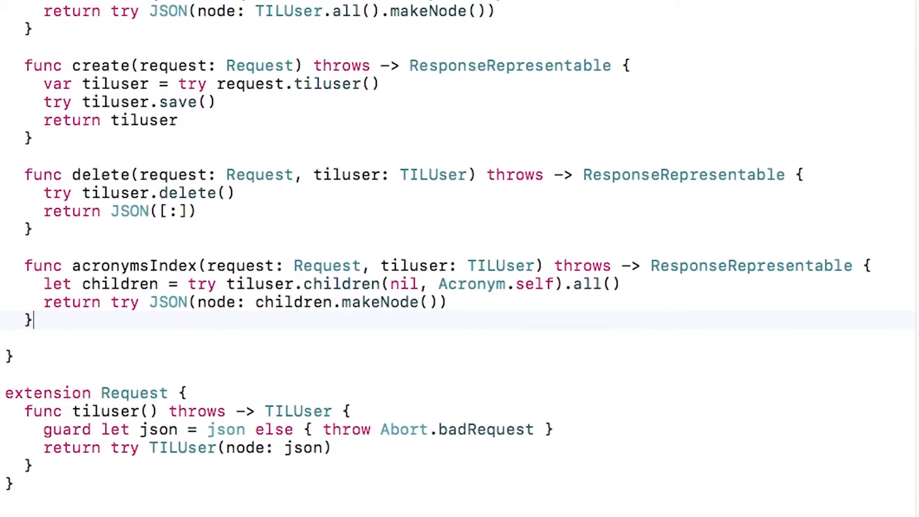
Add basic.get(TILUser.self, "acronyms", handler: acronymsIndex) after the delete route.
scroll("up", 3)
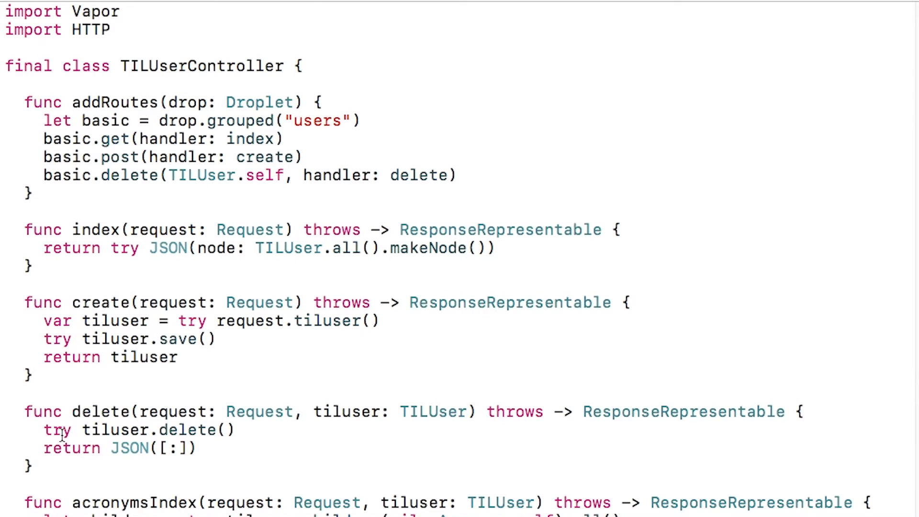
left_click(493, 175)
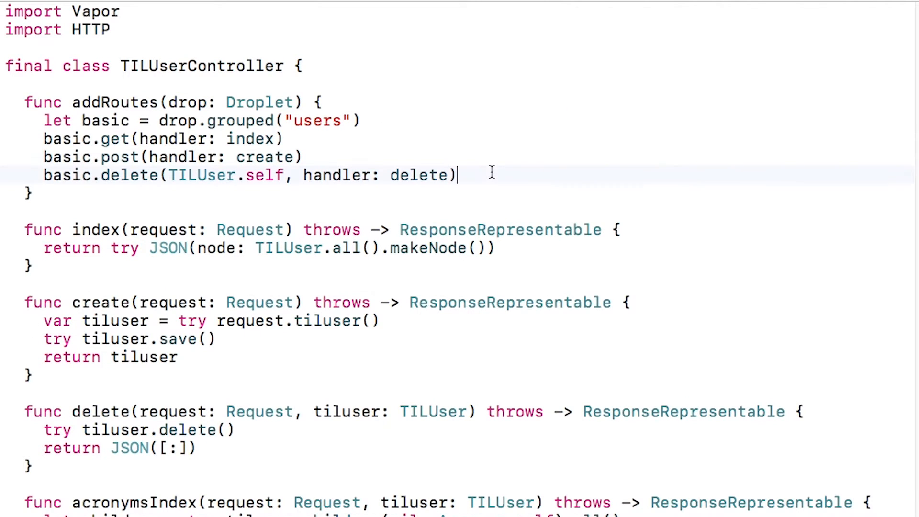
type("basic.get(TILUser.self, \"acr")
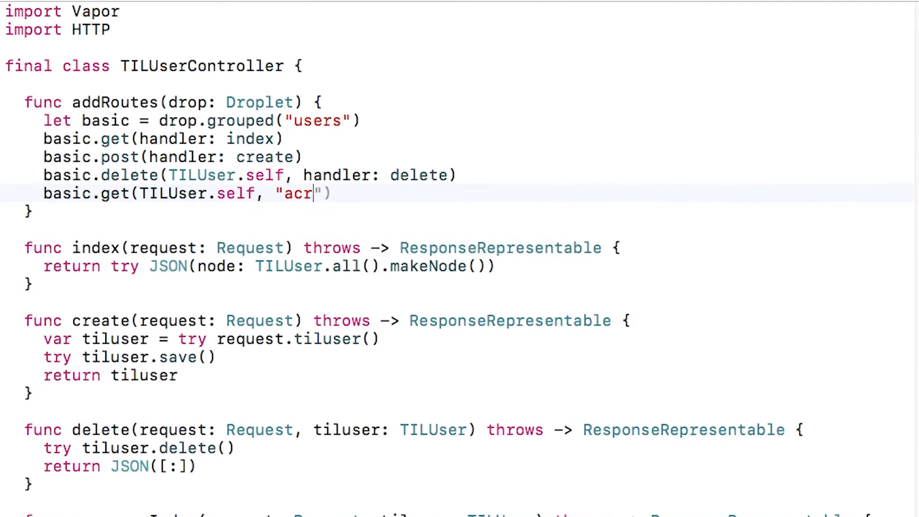
type("onyms\", handler:")
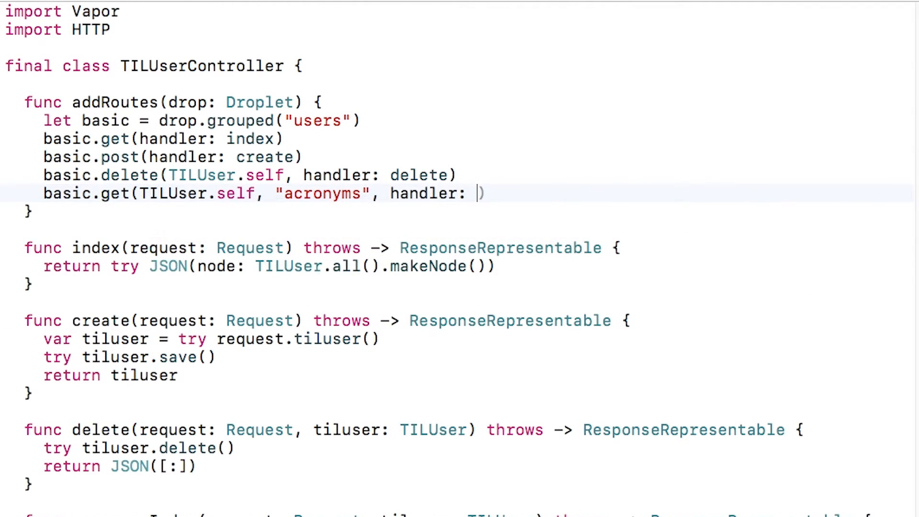
type("acronymsIndex")
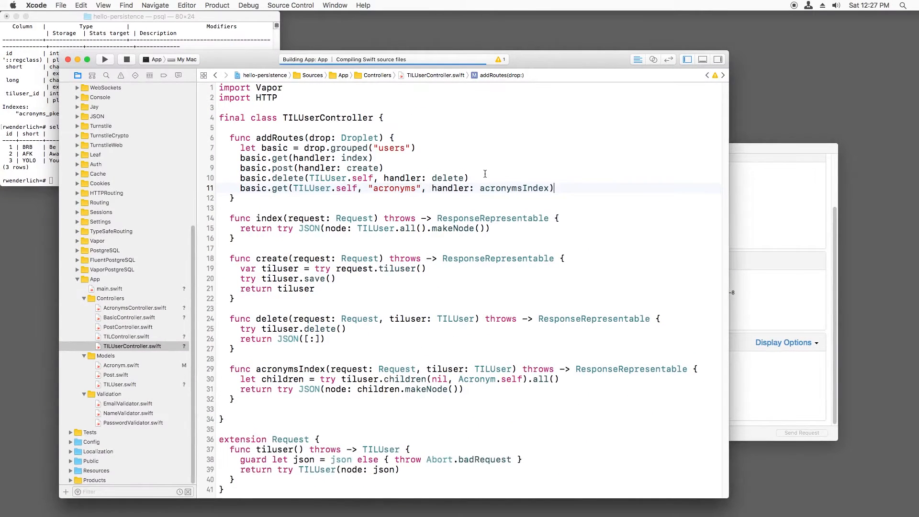
Send a parameterless GET request to localhost:8080/users/1/acronyms.
left_click(104, 60)
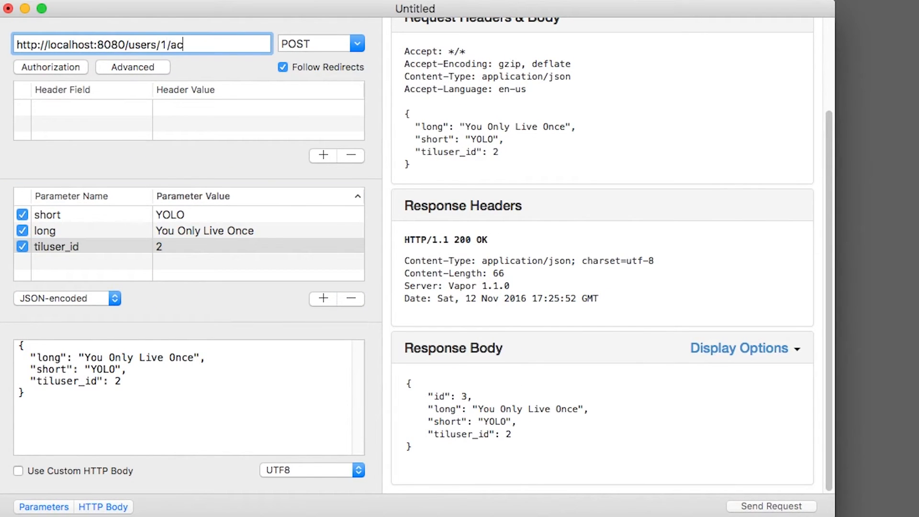
left_click(313, 44)
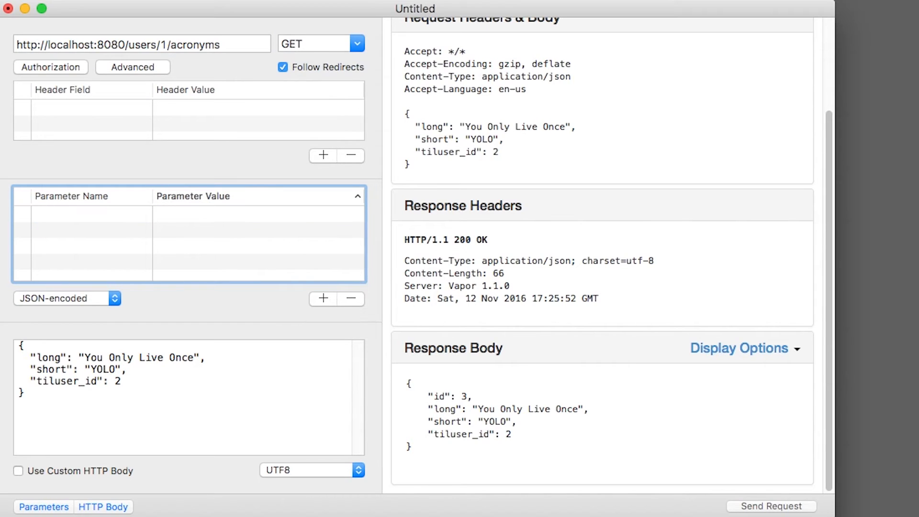
left_click(770, 506)
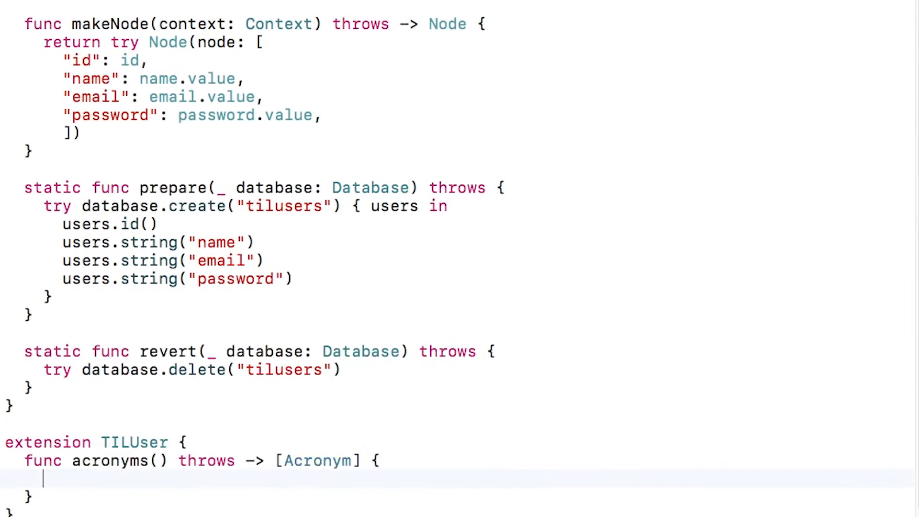
Implement acronyms() as children(nil, Acronym.self).all(), then use it in TILUserController.
type("return try children(nil, Acronym.self).all()")
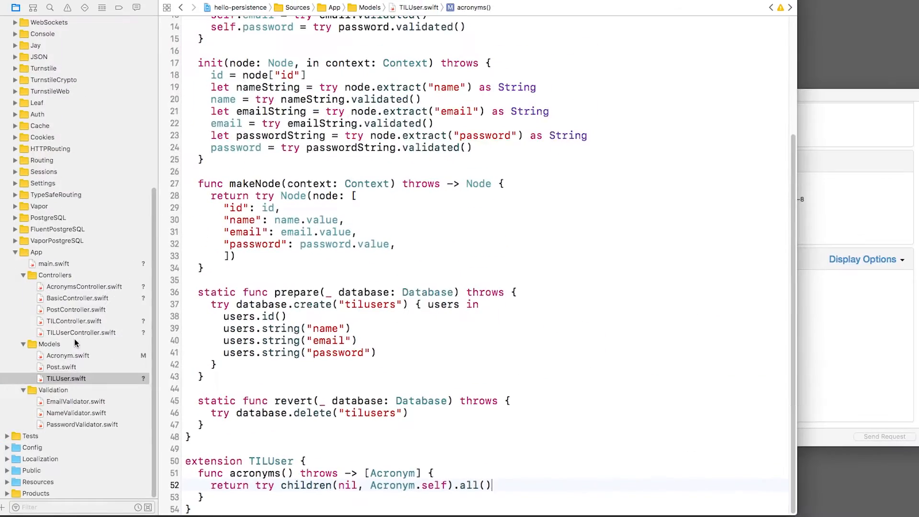
left_click(81, 332)
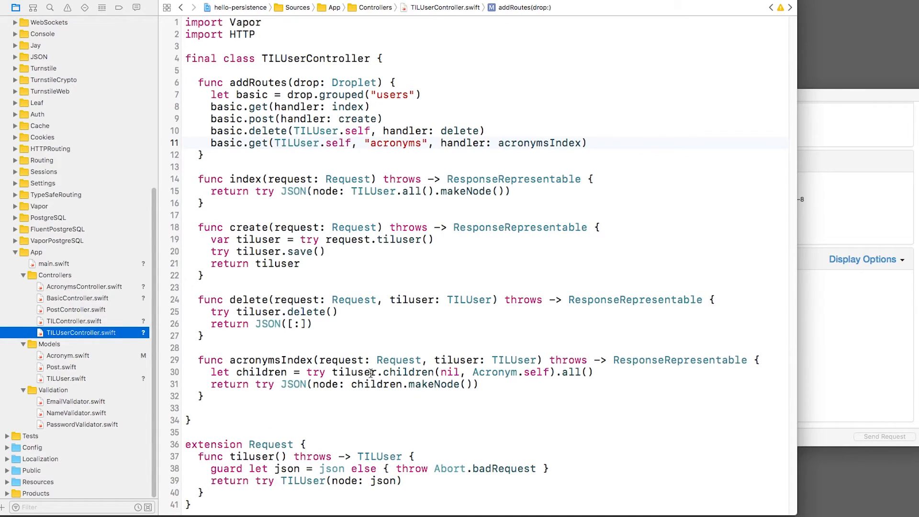
type("acronym.parent(acronym.tiluserId")
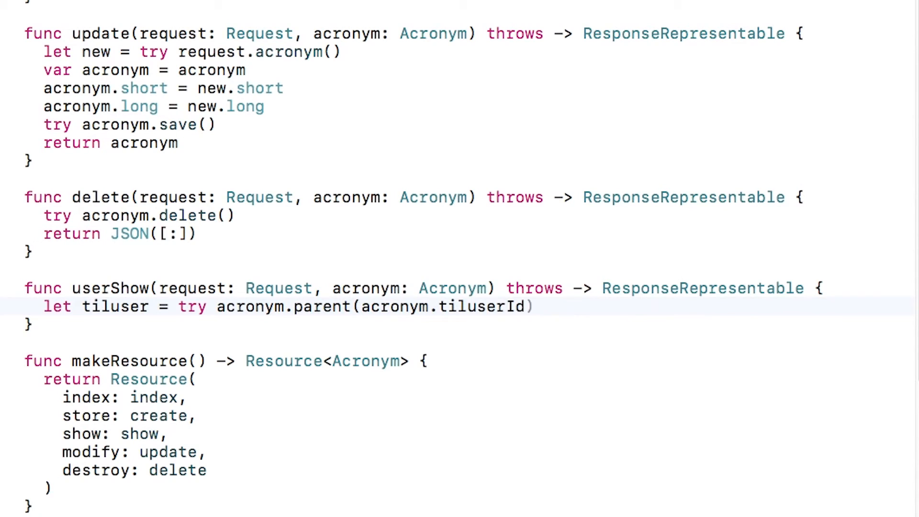
Finish userShow so it returns acronym.parent(acronym.tiluserId, nil, TILUser.self).get() as JSON.
type(", ni")
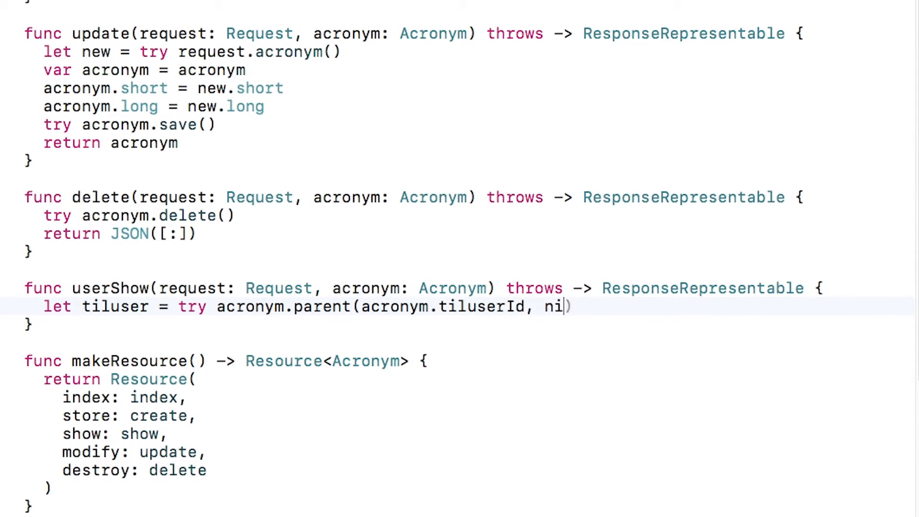
type("l,")
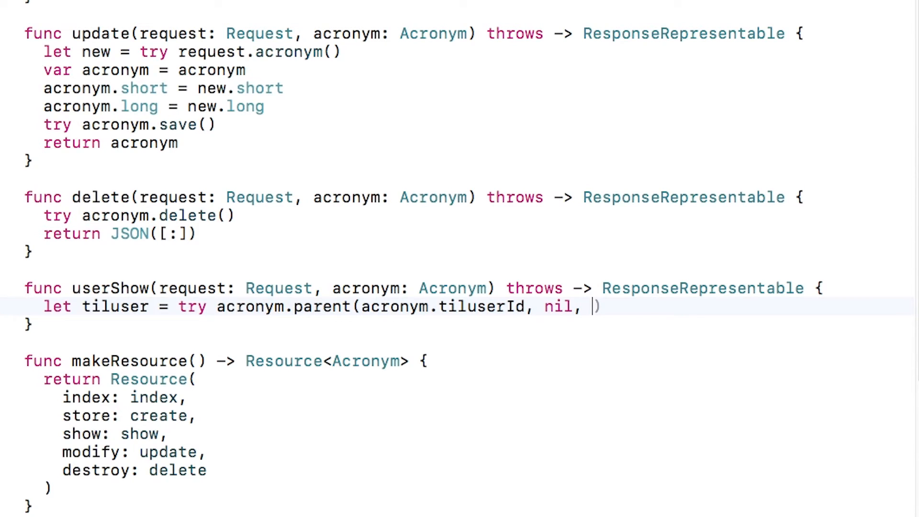
type("TILUser.self).get()")
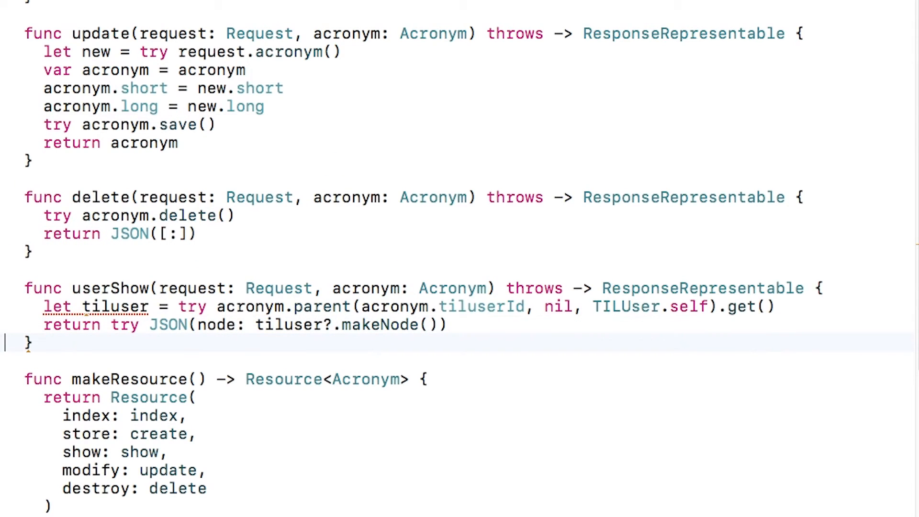
scroll("down", 3)
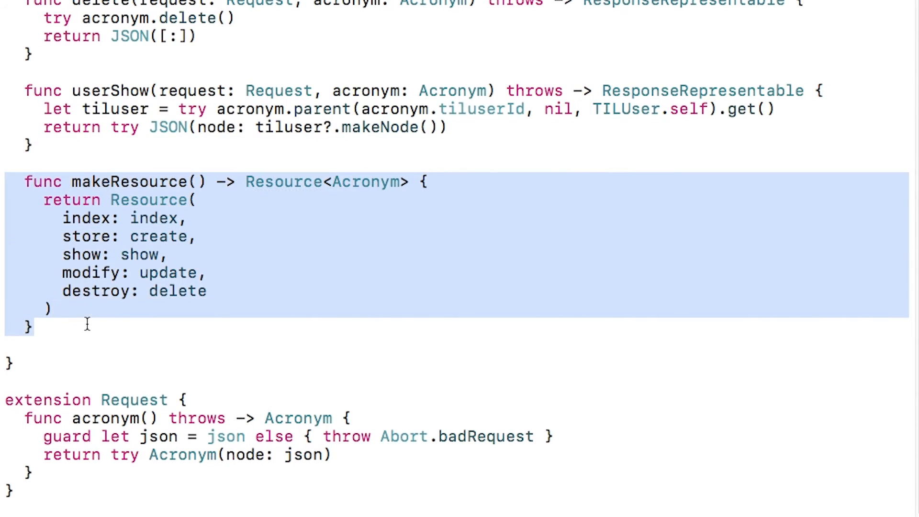
scroll("up", 3)
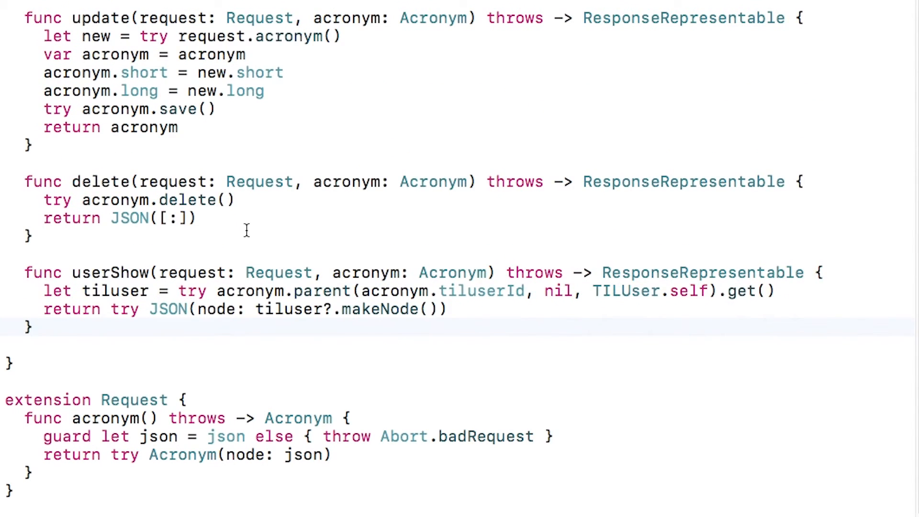
scroll("up", 3)
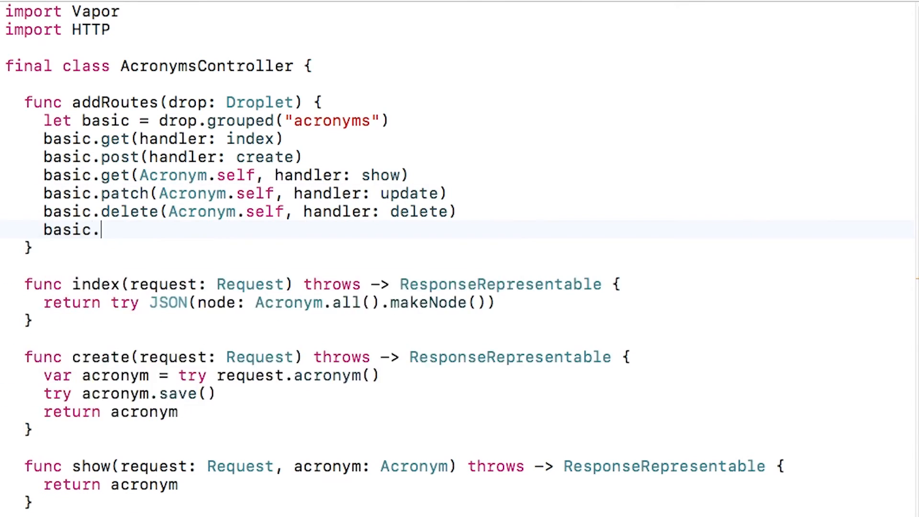
Route GET acronyms/:id/user to userShow, and register acronyms.addRoutes(drop: drop) in main.swift.
type("get(Acronym.self, \"u\"")
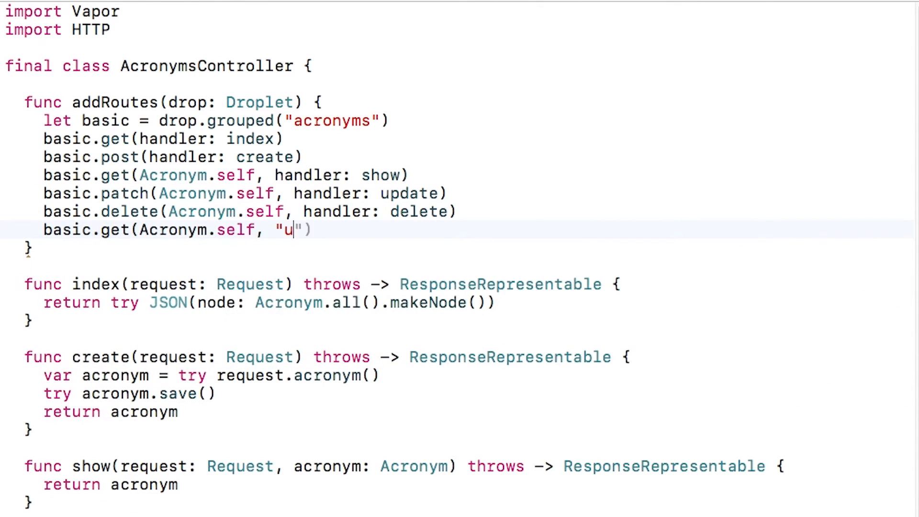
type("ser\", handler: userShow")
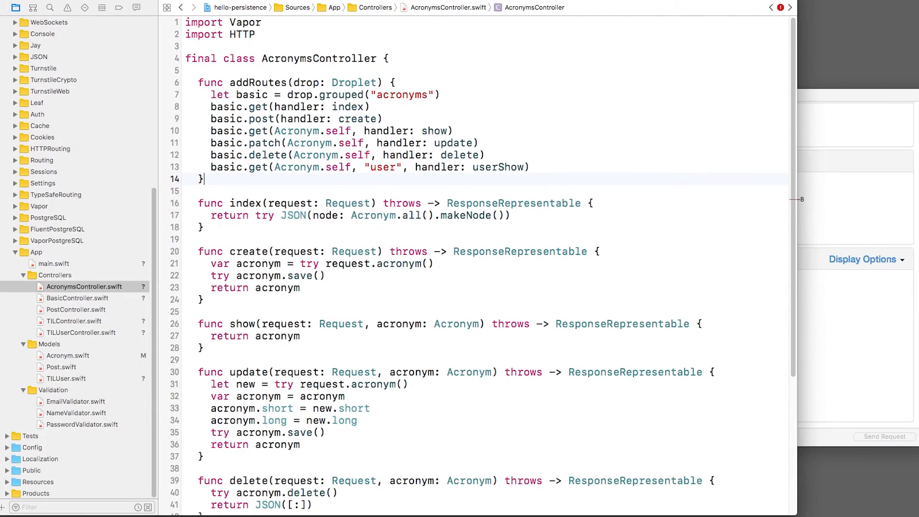
left_click(53, 263)
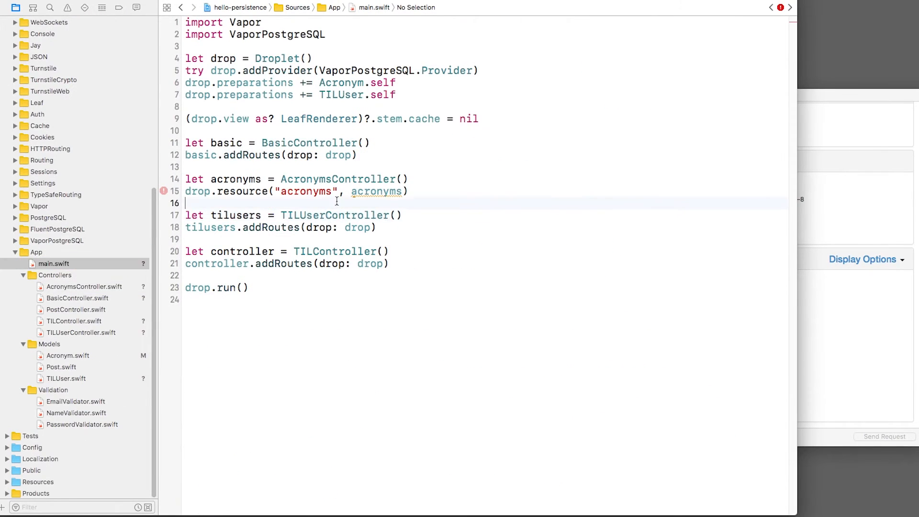
type("acrony")
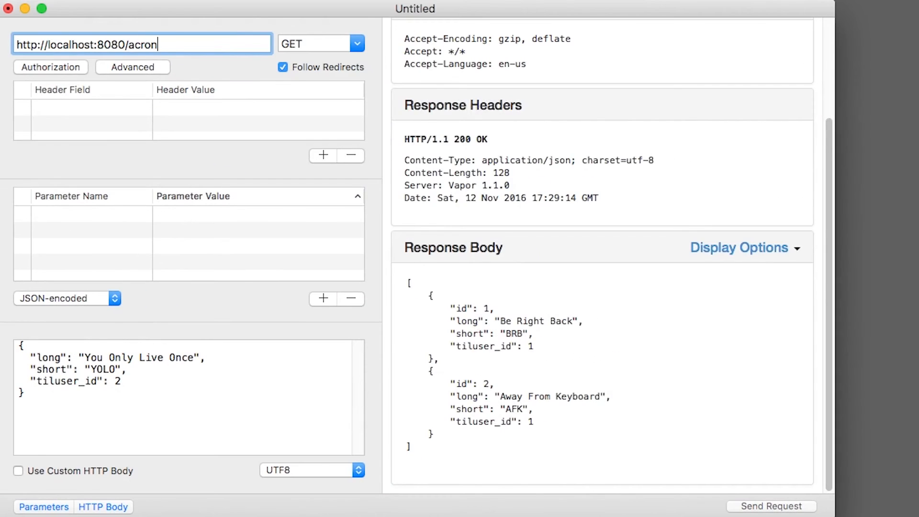
left_click(771, 506)
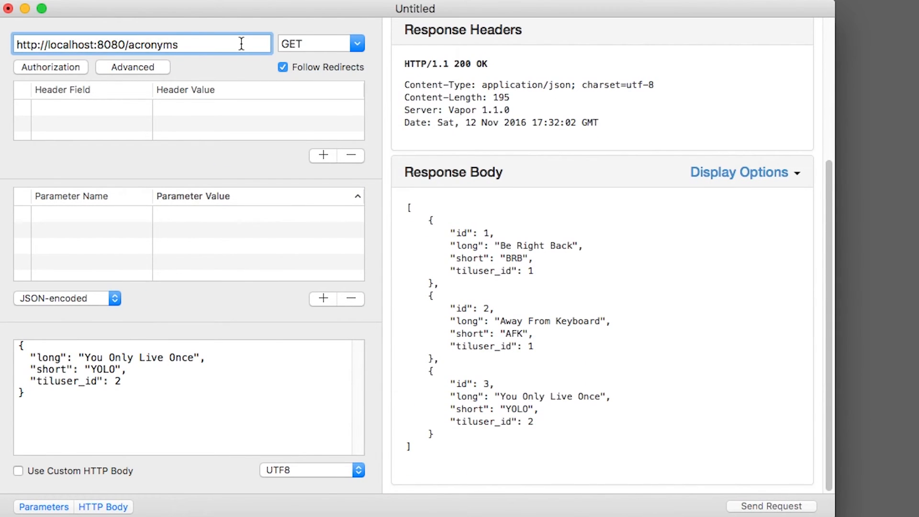
left_click(771, 506)
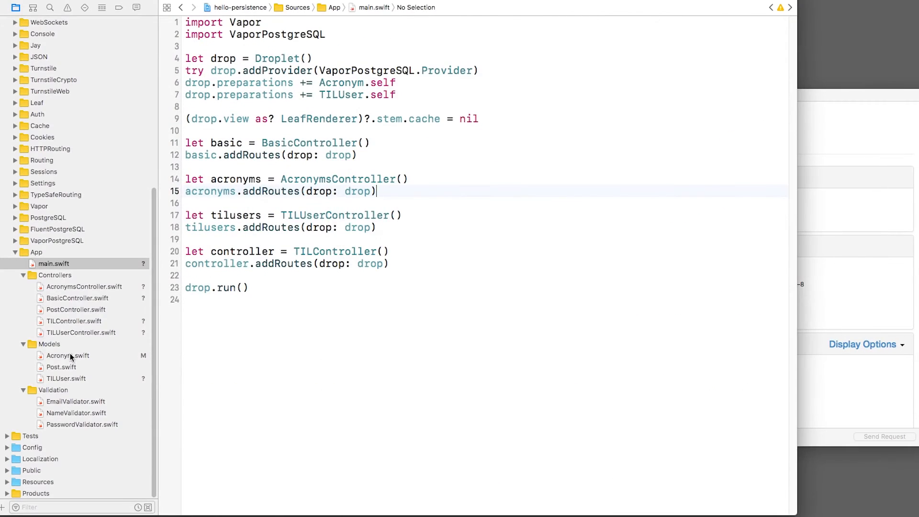
In Acronym.swift, add tiluser() throws -> TILUser? returning try parent(tiluserId, nil, TILUser.self).get().
left_click(67, 355)
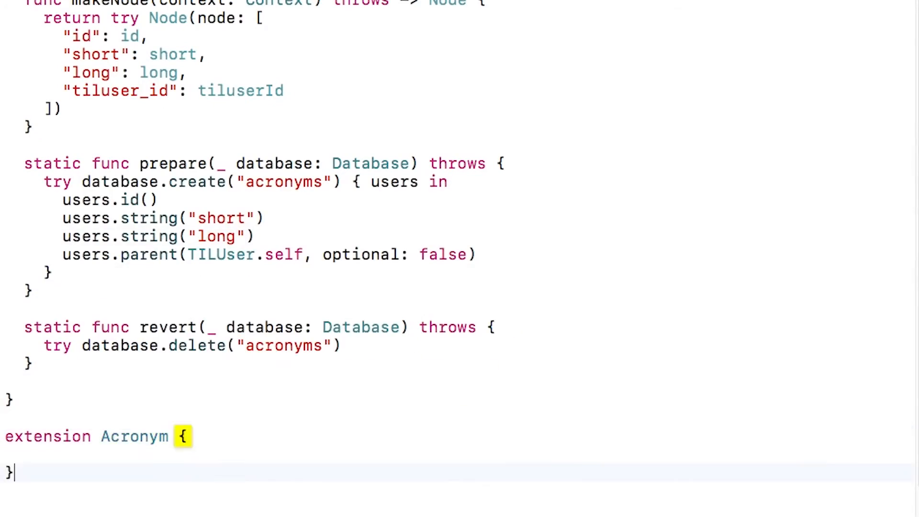
type("func tiluser() throws -> TILUser? {")
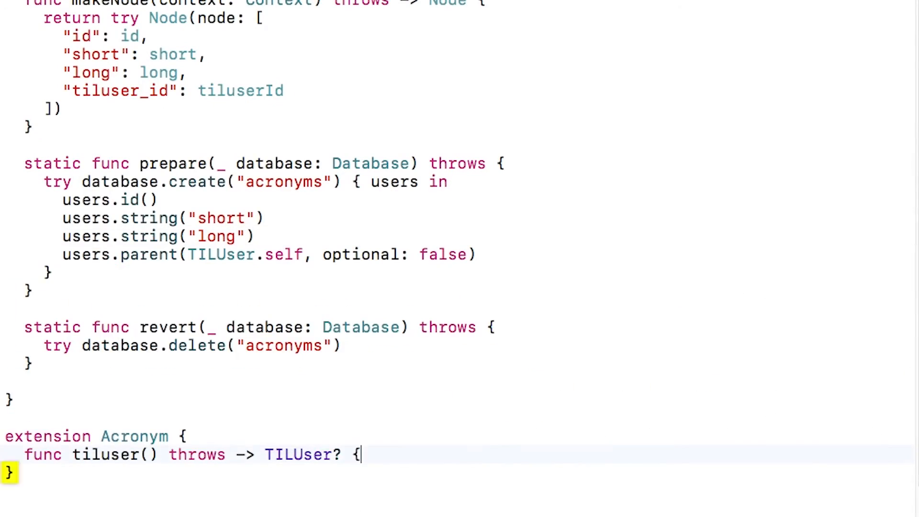
type("return try parent(tiluserId, nil, TILUser.self).")
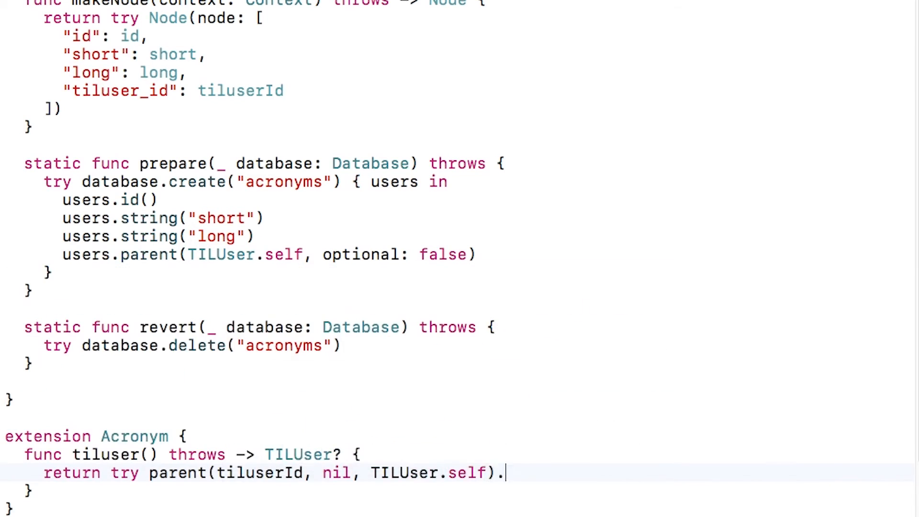
type("get()")
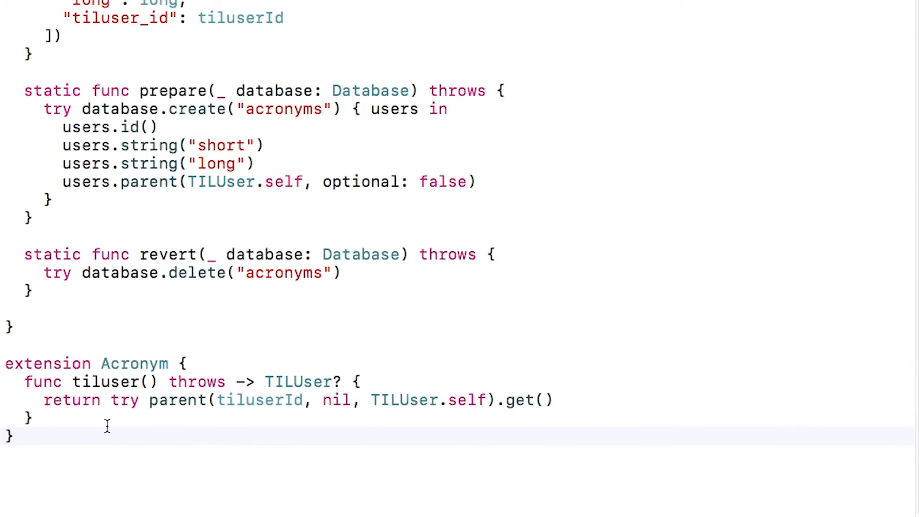
left_click(83, 287)
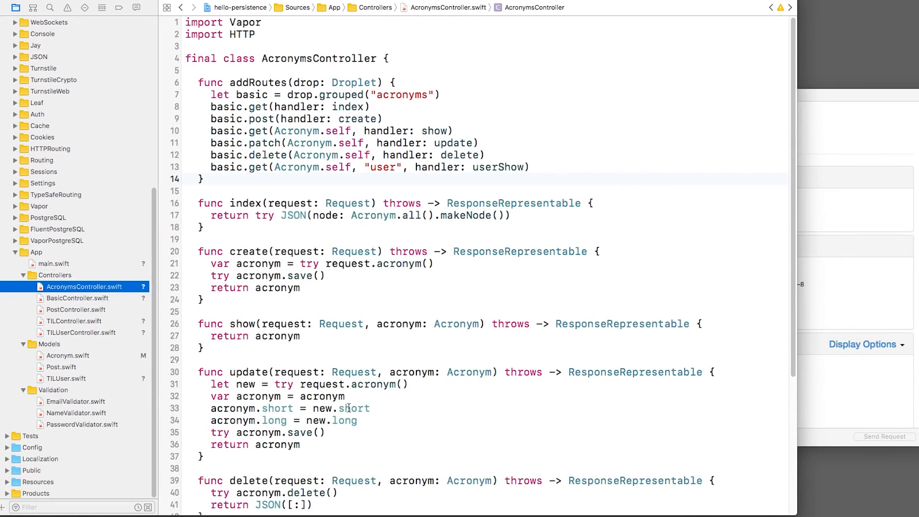